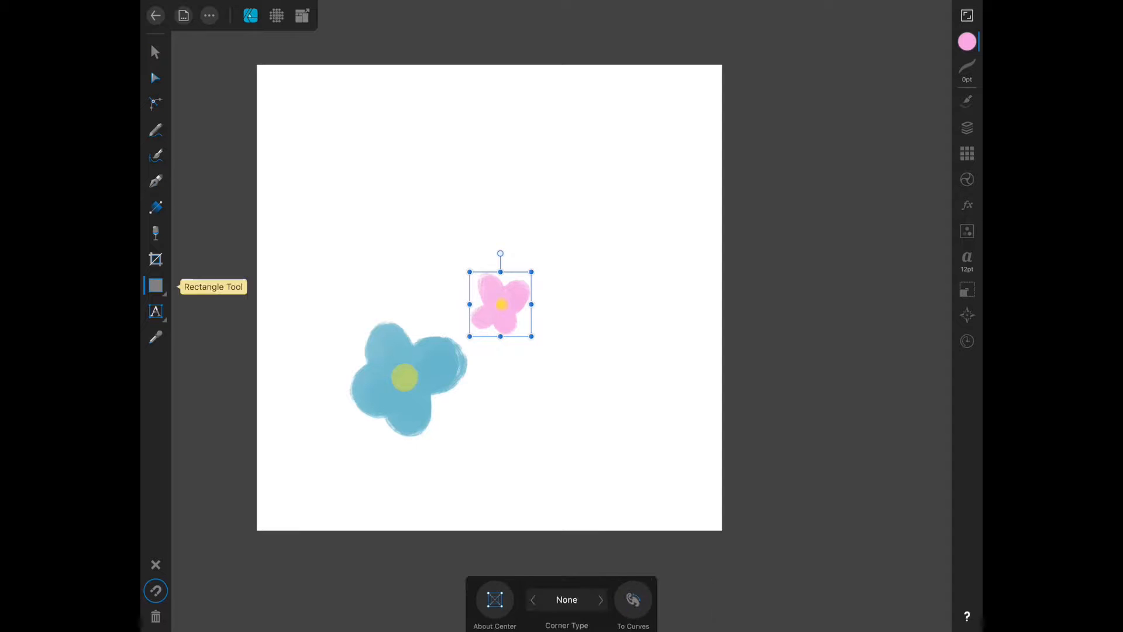
- Cover the artboard with a navy rectangle and send it behind the flower layers
left_click_drag(257, 65, 722, 529)
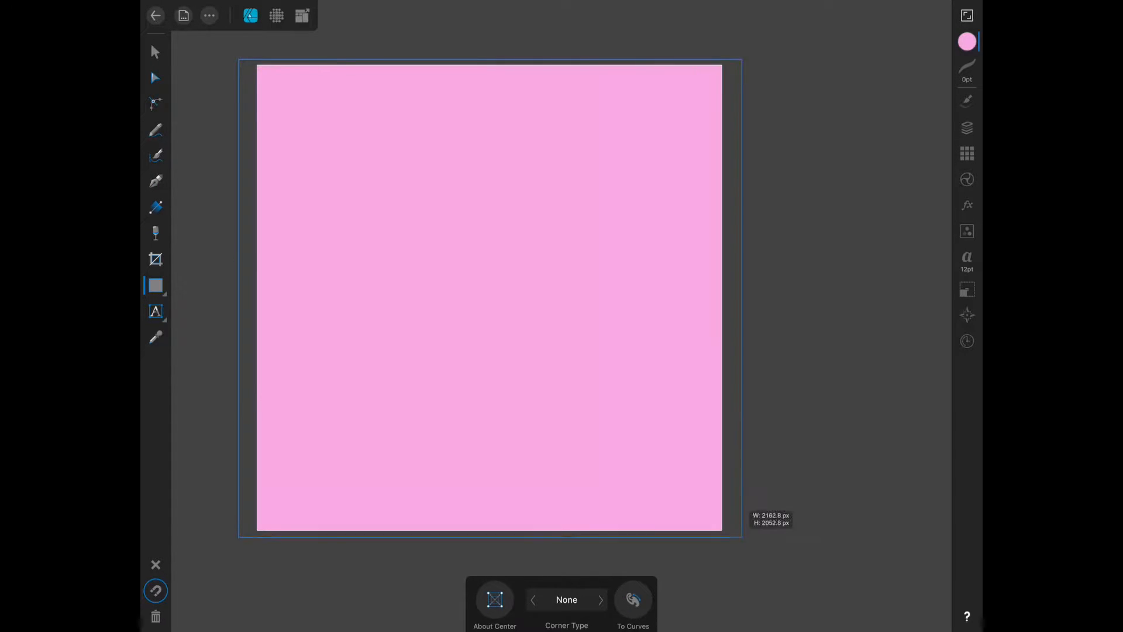
left_click(966, 42)
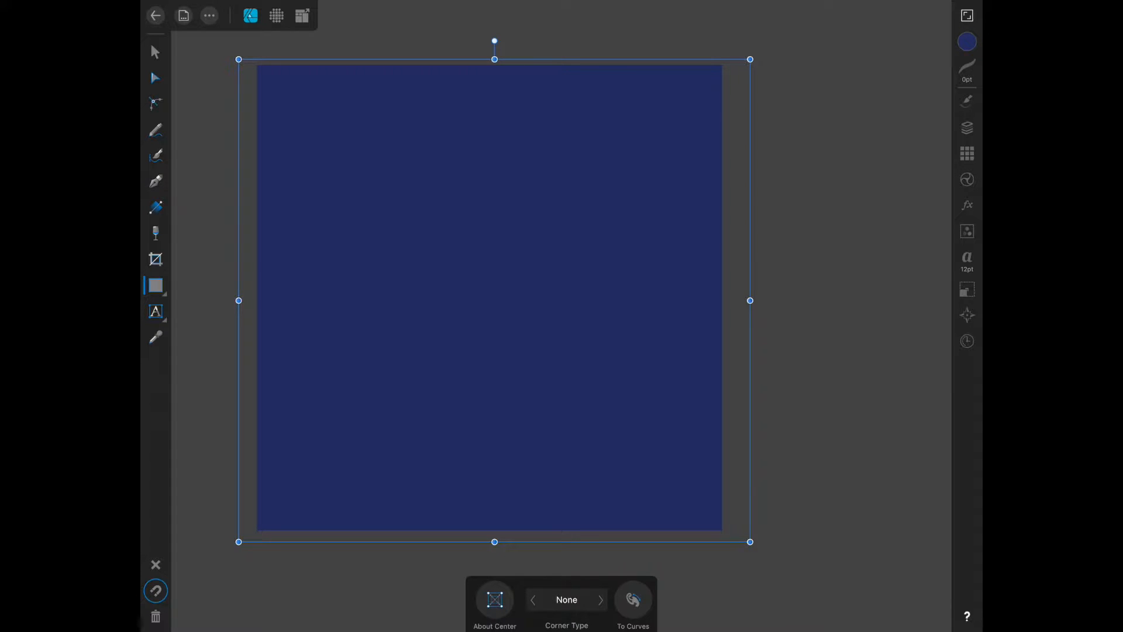
left_click(967, 129)
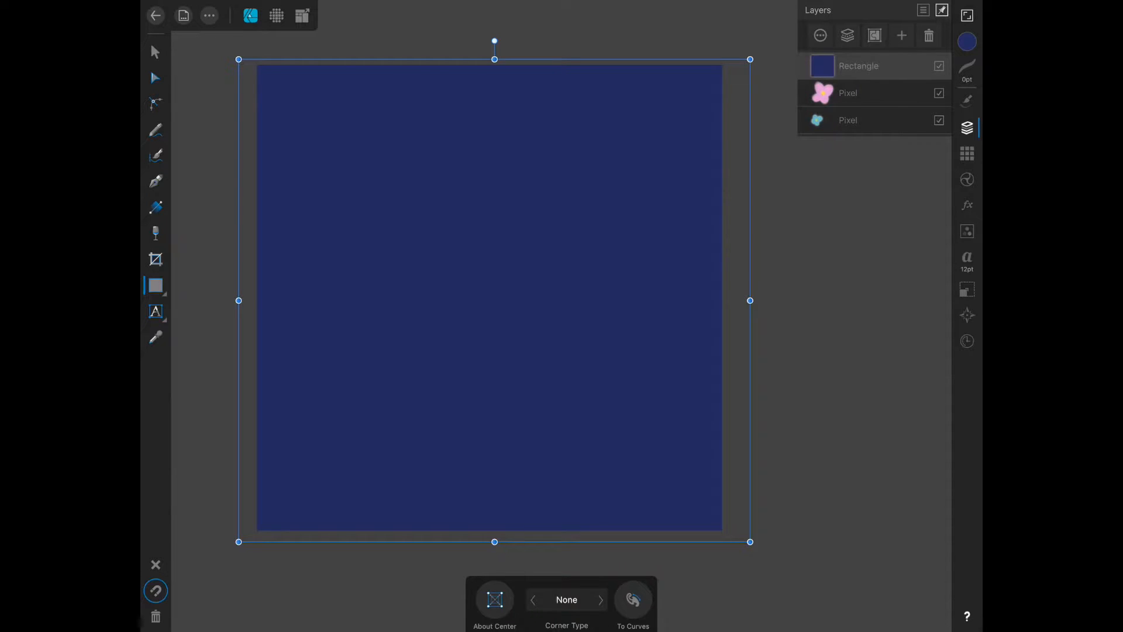
left_click(939, 66)
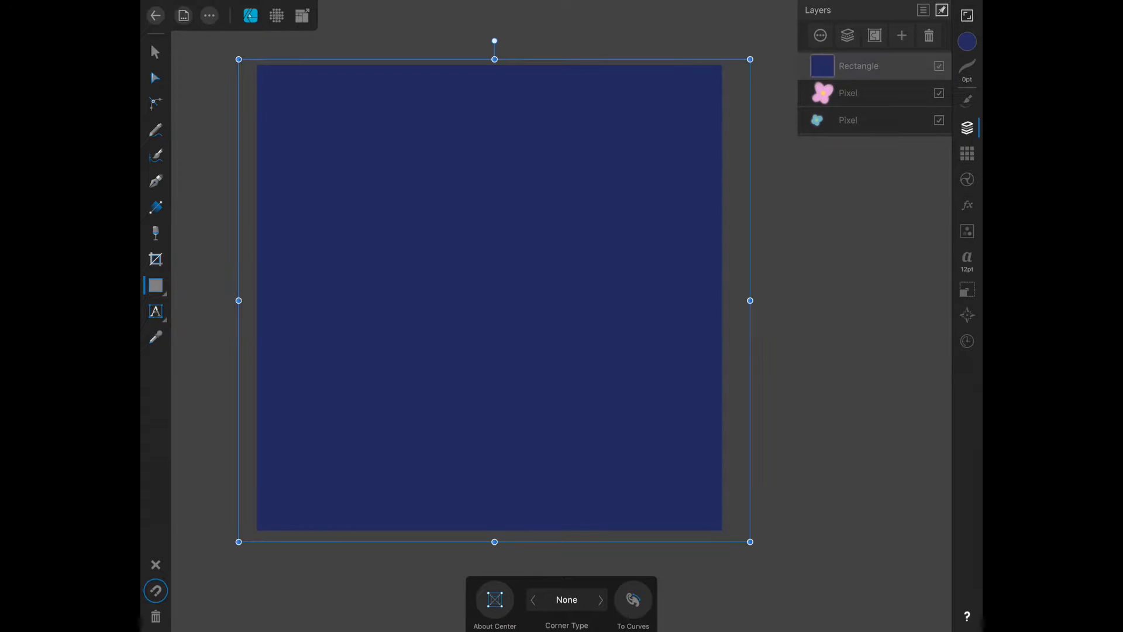
left_click(860, 94)
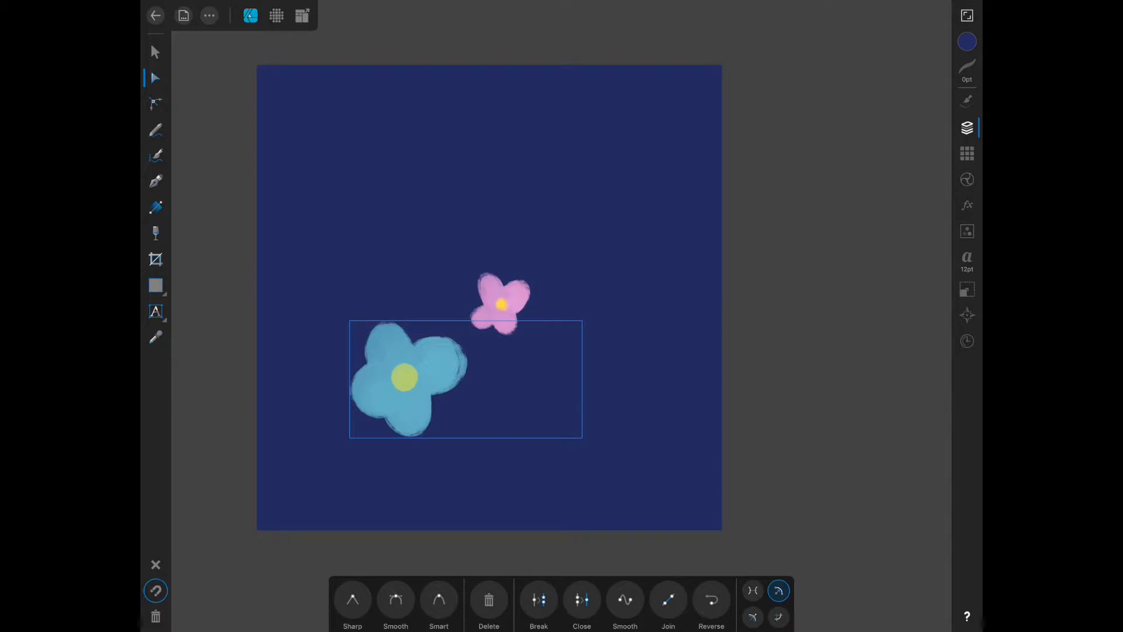
- Select the blue flower and set its position so it straddles the square's left edge
left_click(154, 52)
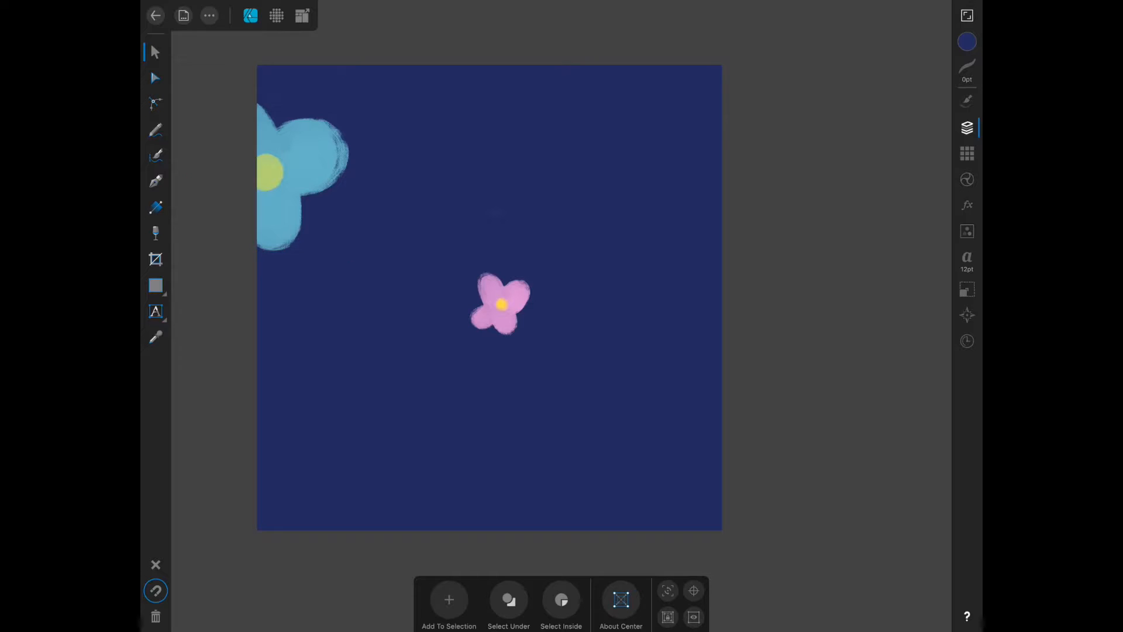
left_click(301, 176)
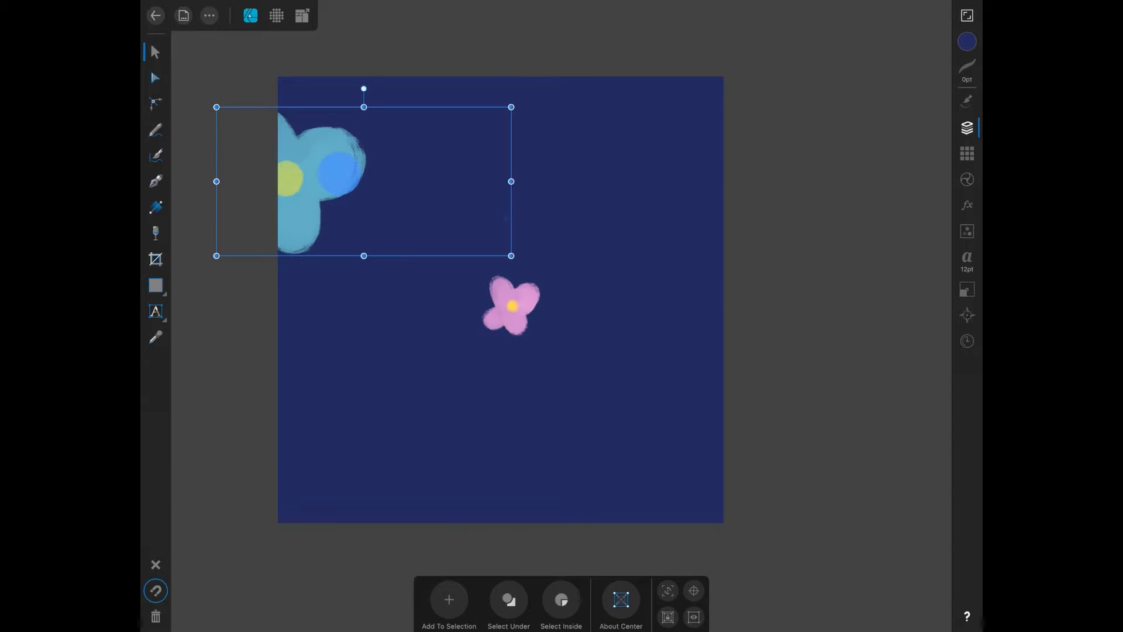
right_click(337, 179)
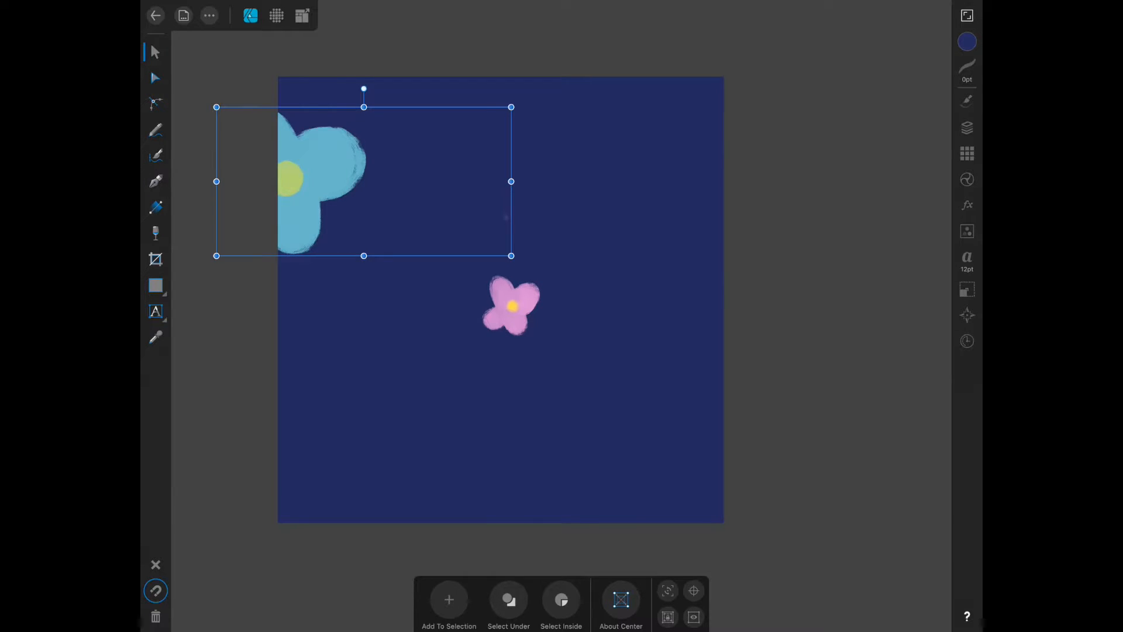
left_click(967, 289)
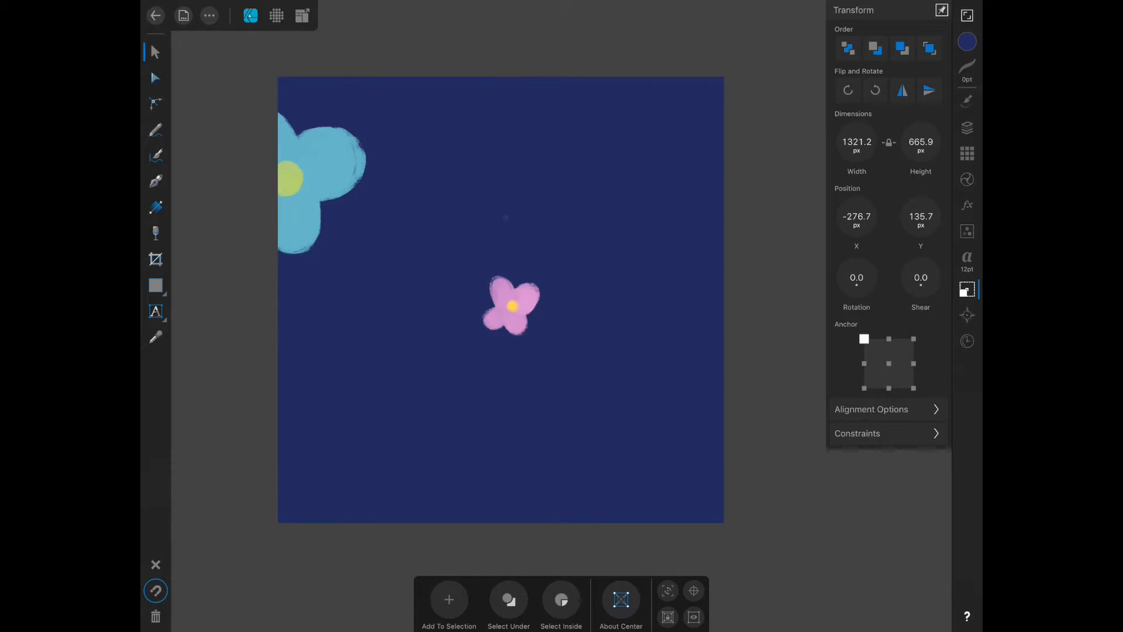
left_click(856, 215)
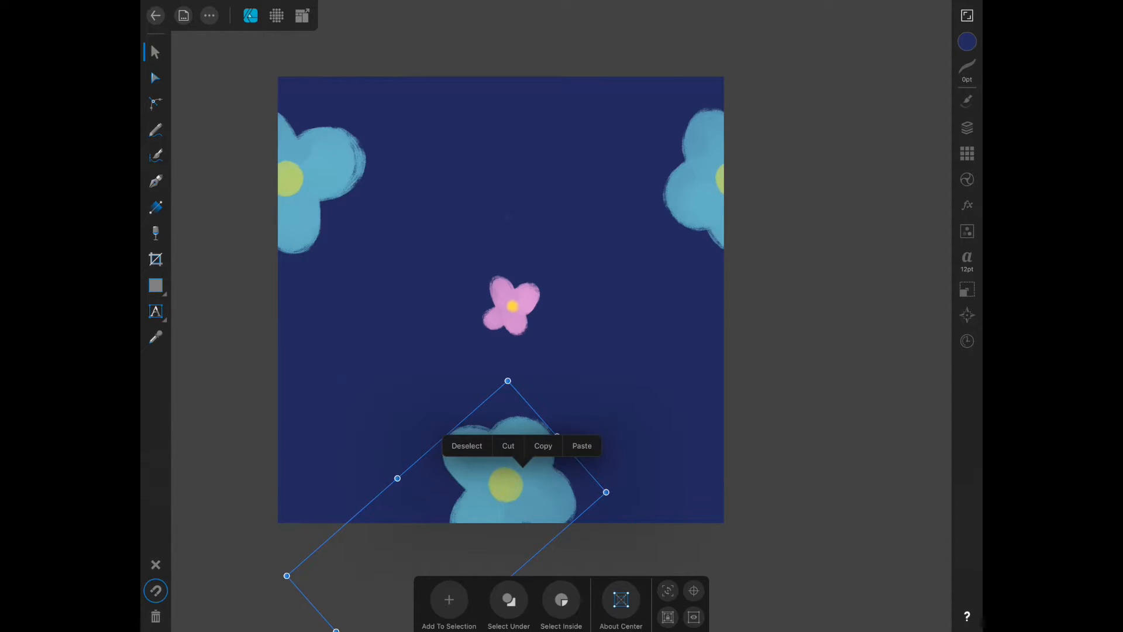
- Paste a blue flower copy and offset its Y by 200 onto the top edge
left_click(581, 445)
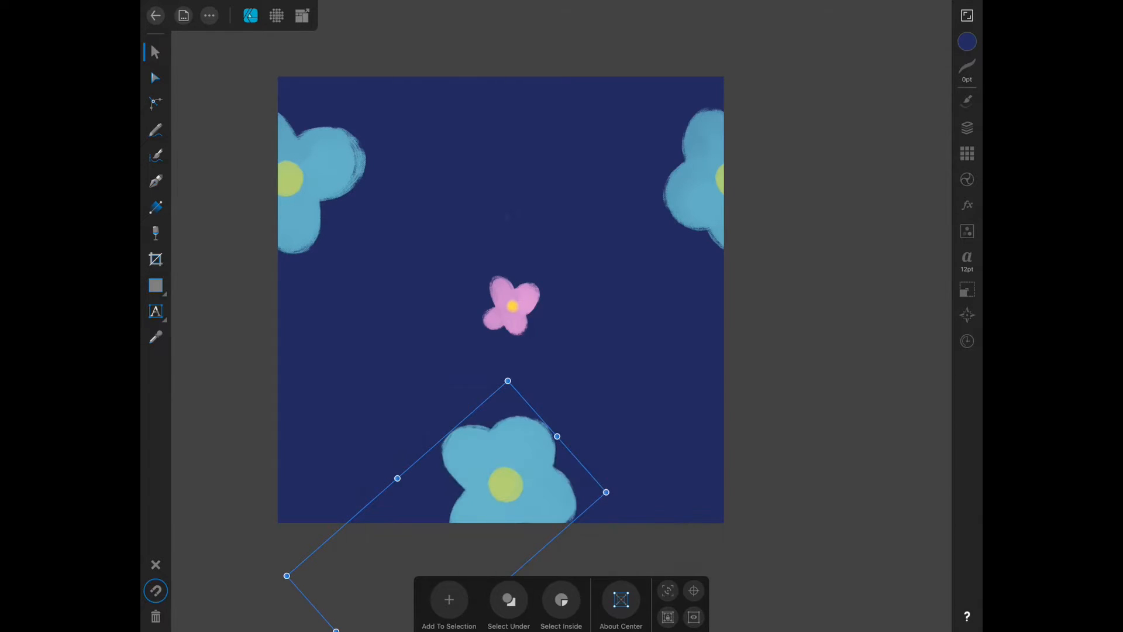
left_click(967, 289)
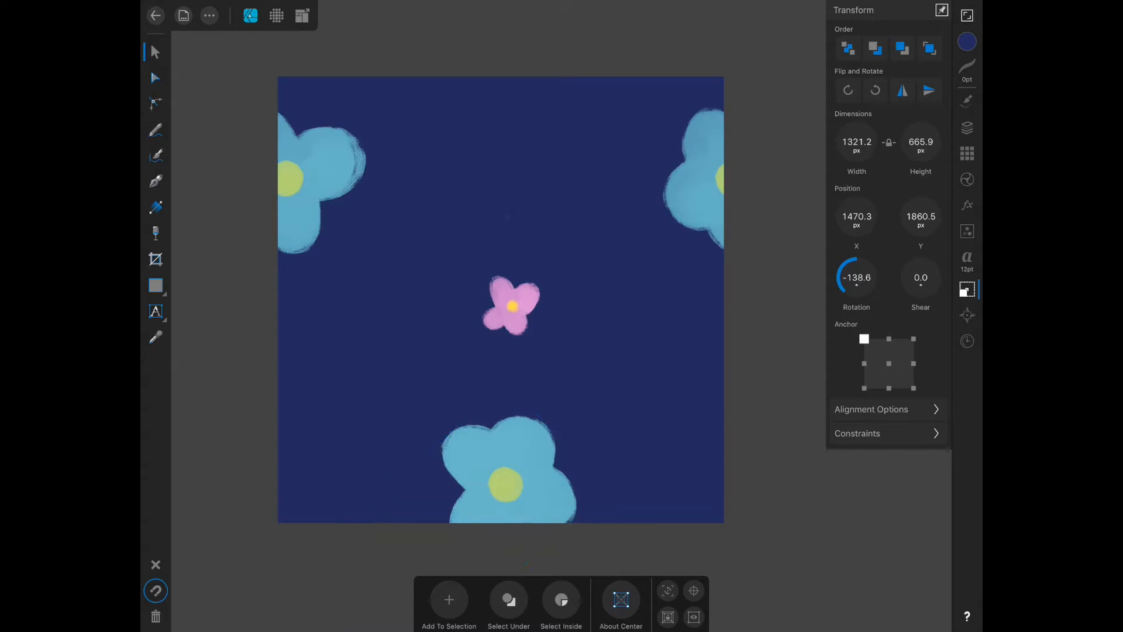
left_click(921, 216)
type("-200")
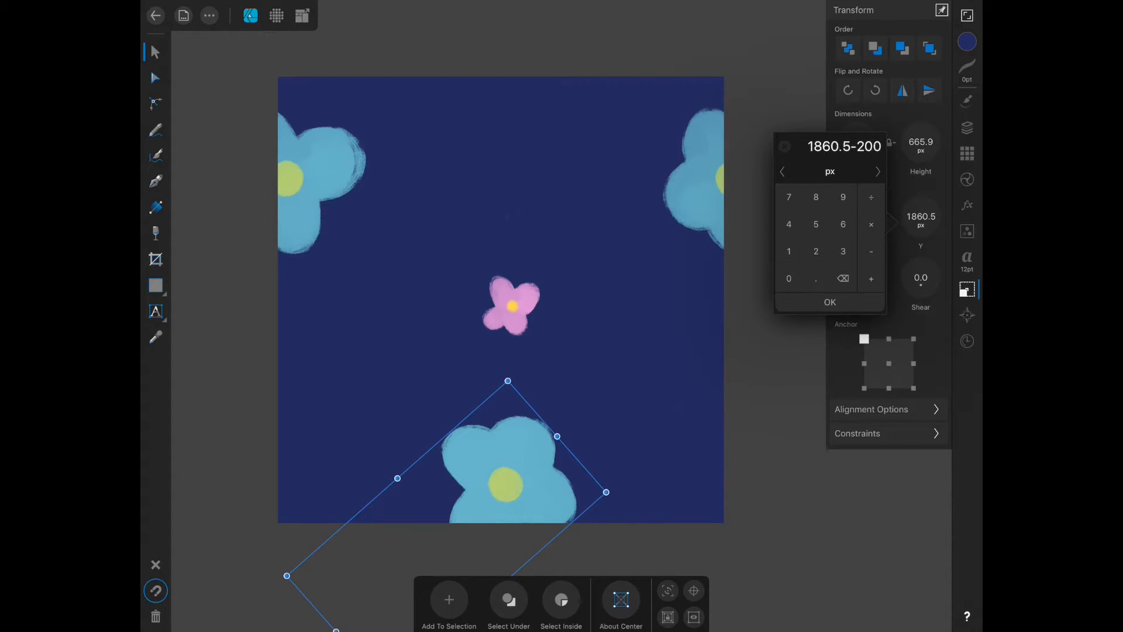
left_click(830, 302)
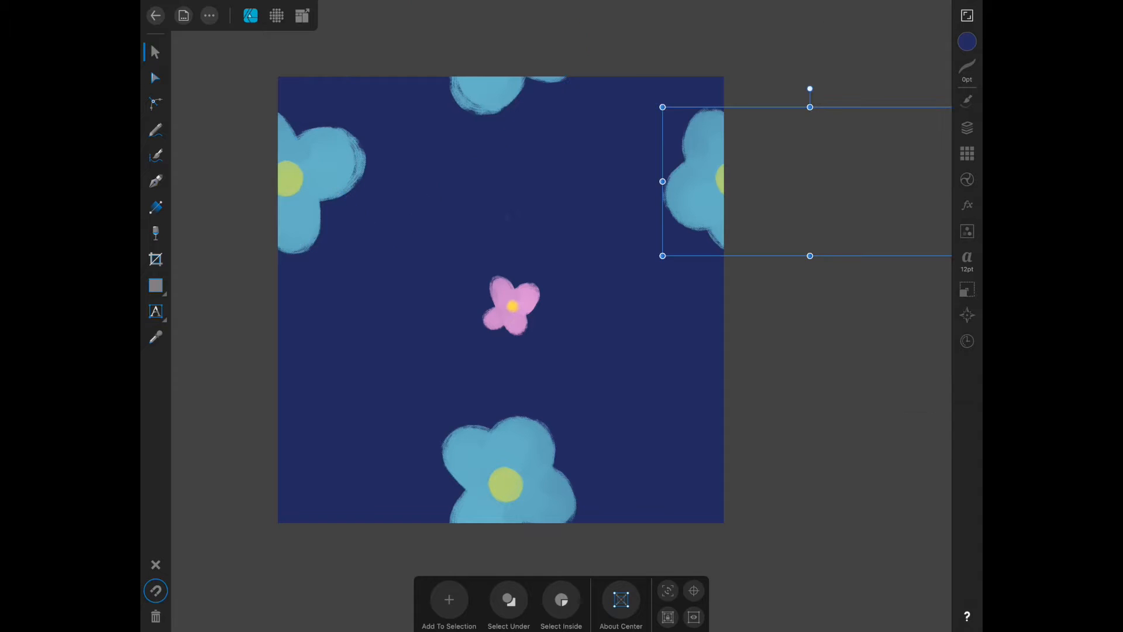
left_click(966, 128)
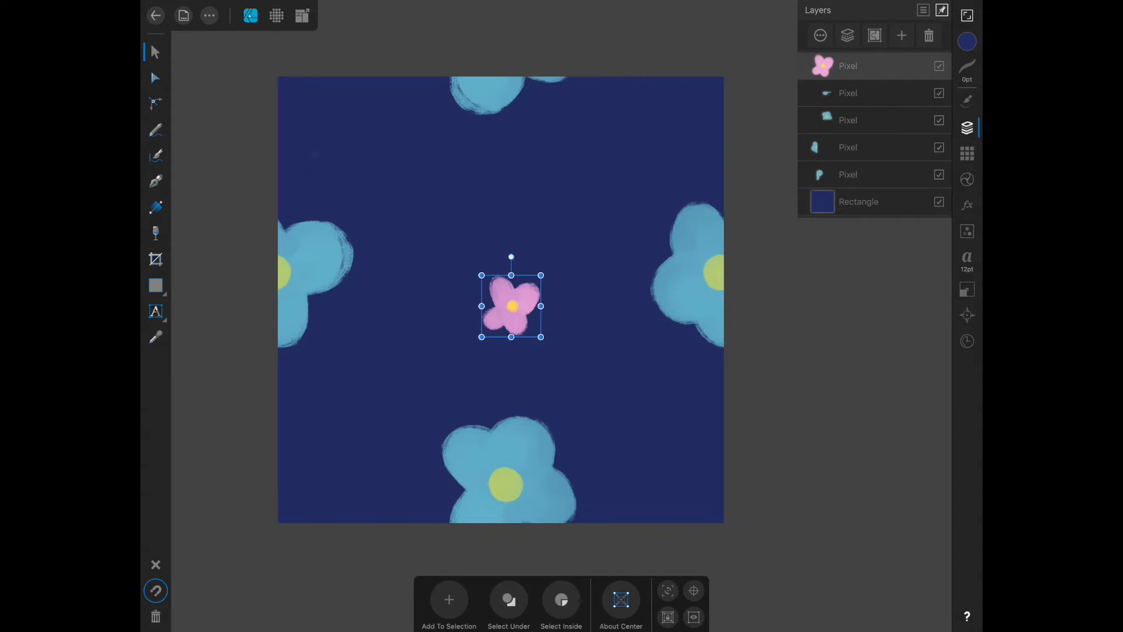
- Drag and tilt pink flower copies across the navy square, including one near the lower left corner
left_click_drag(511, 305, 363, 428)
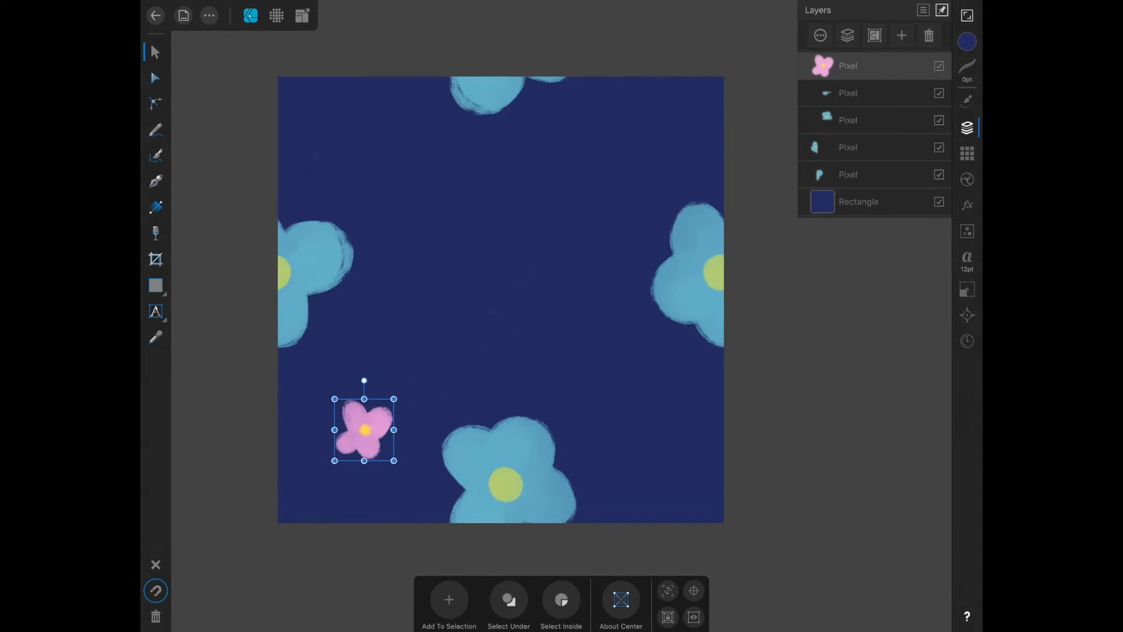
left_click_drag(363, 429, 493, 182)
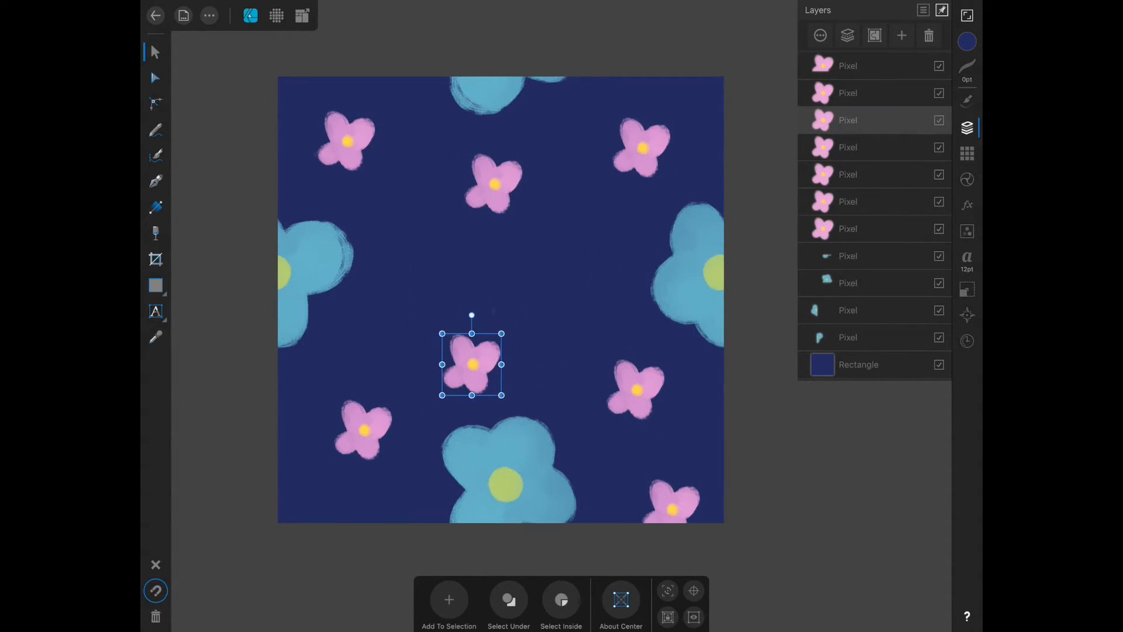
left_click_drag(472, 365, 361, 429)
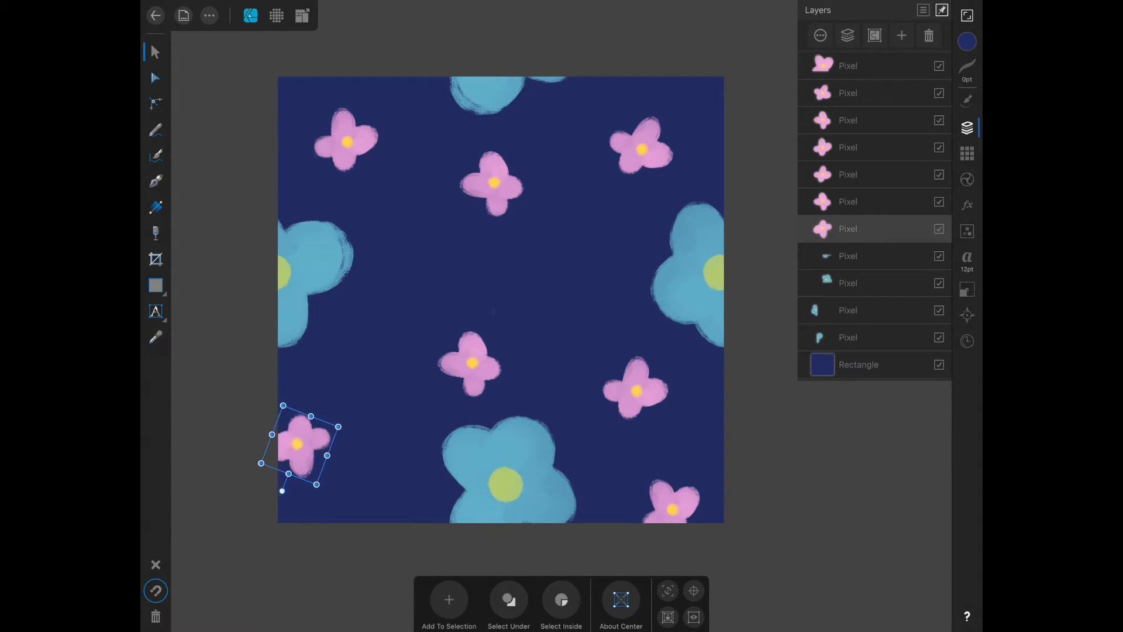
left_click_drag(298, 444, 612, 182)
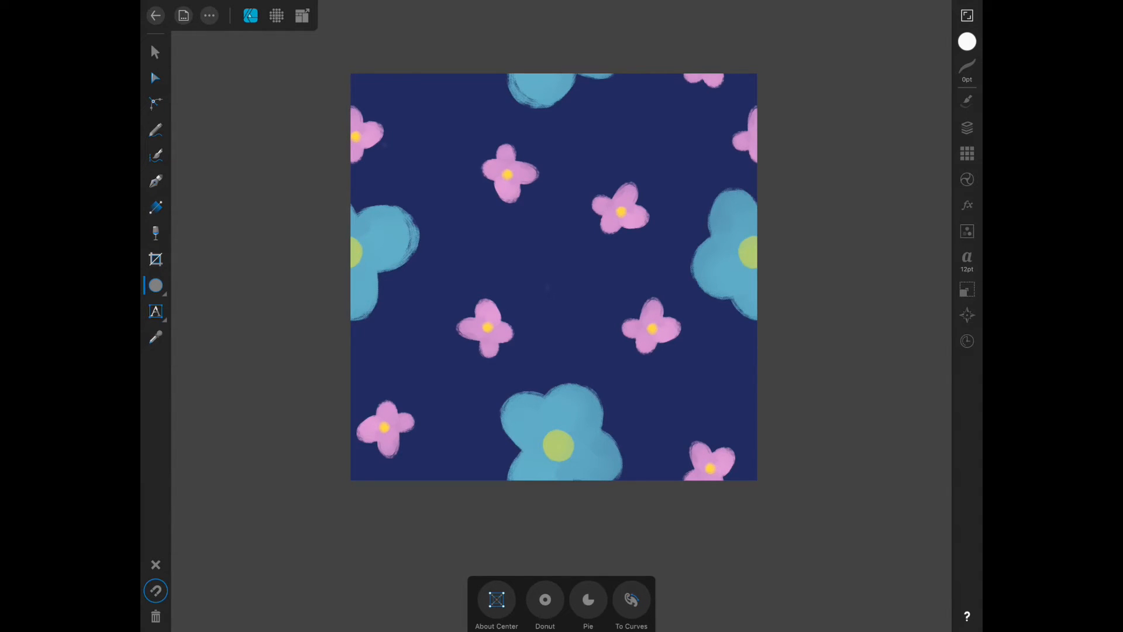
- In Pixel Persona, paint 25 px white pen-brush dots on a new pixel layer over the navy background
left_click(276, 15)
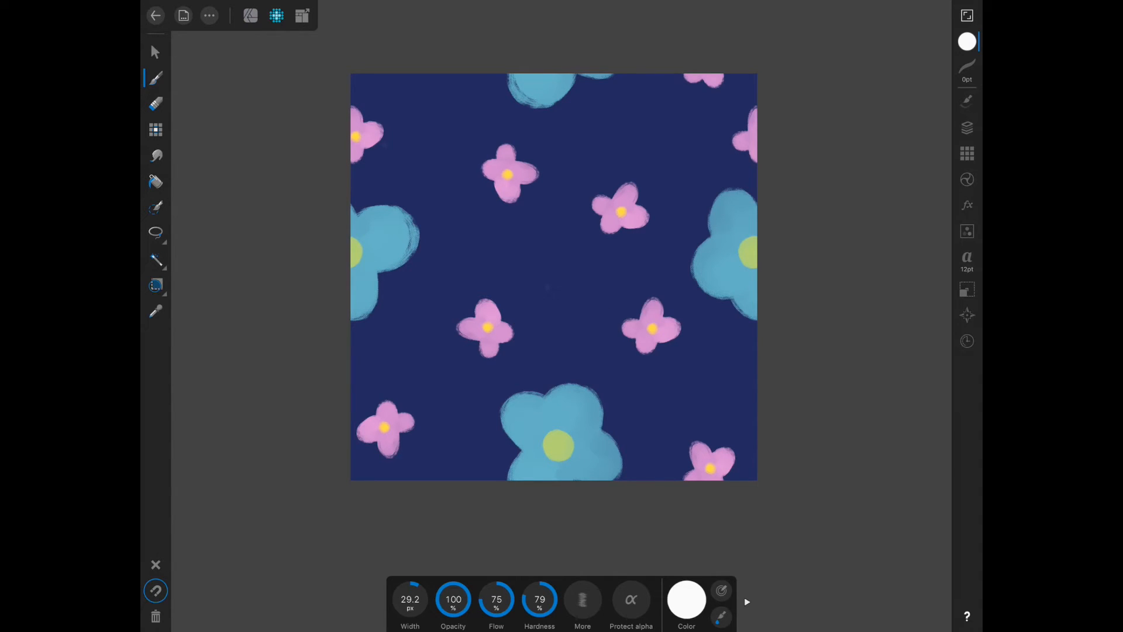
left_click(966, 101)
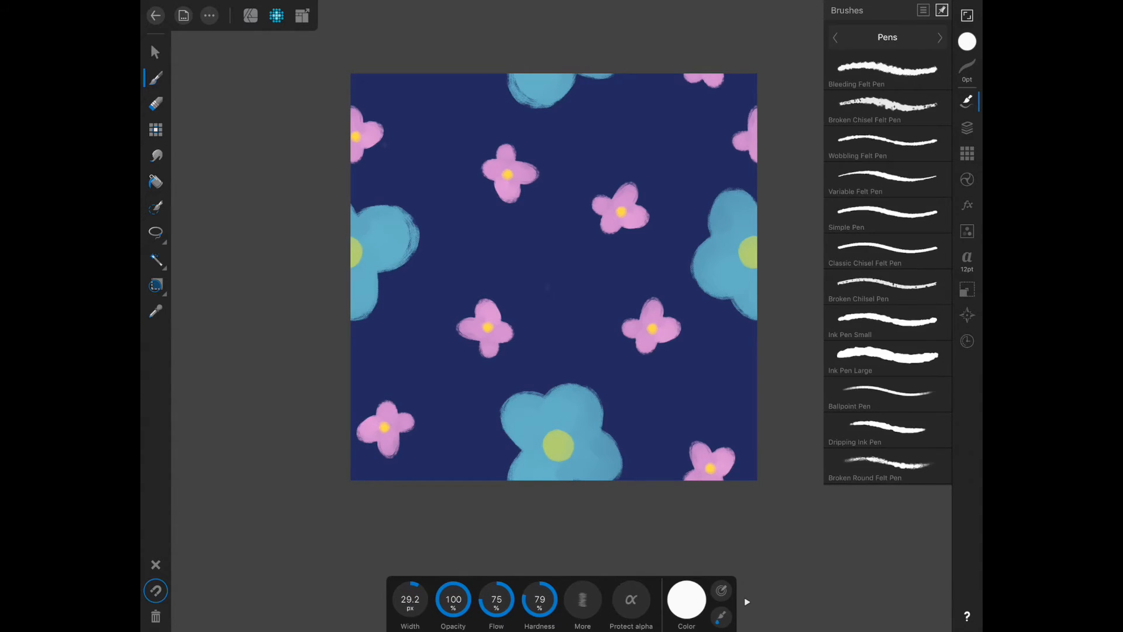
left_click(940, 37)
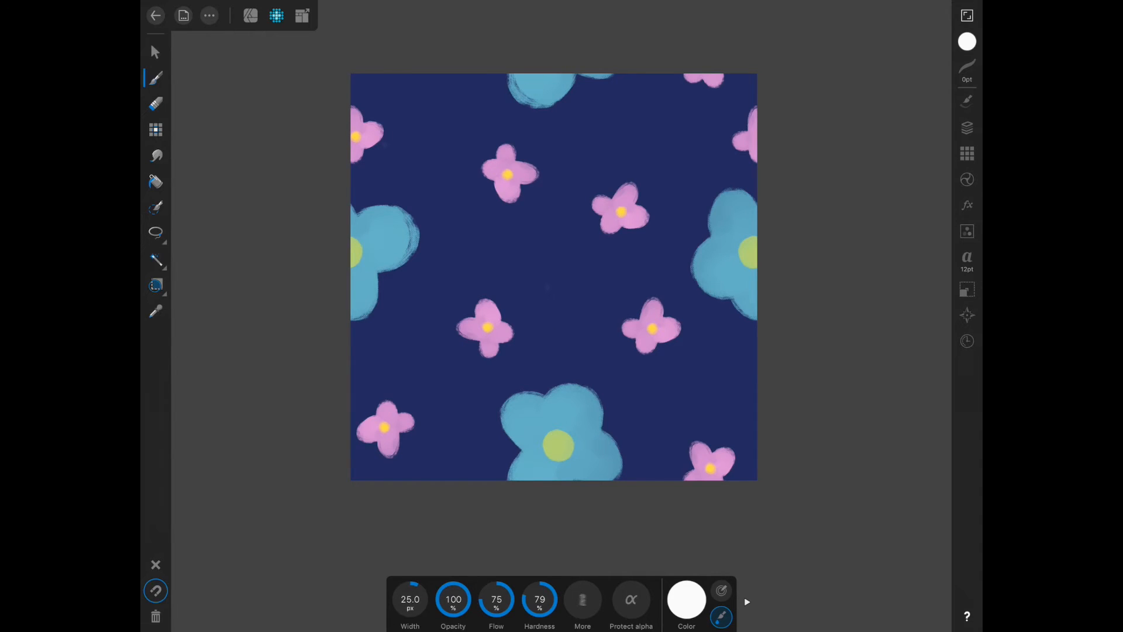
left_click(967, 128)
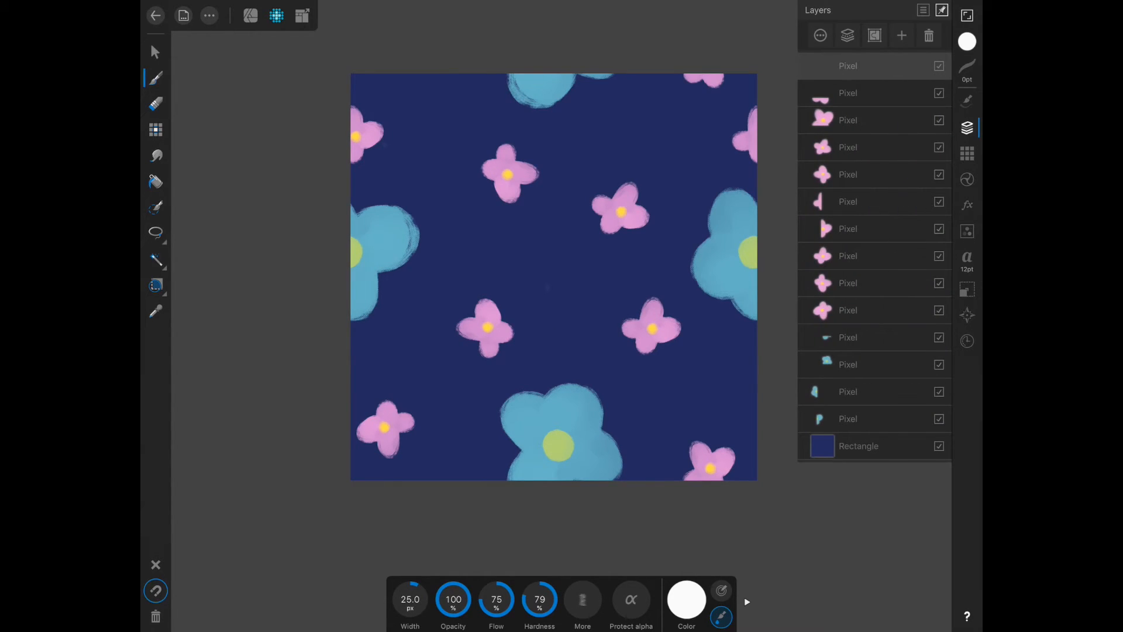
left_click(900, 35)
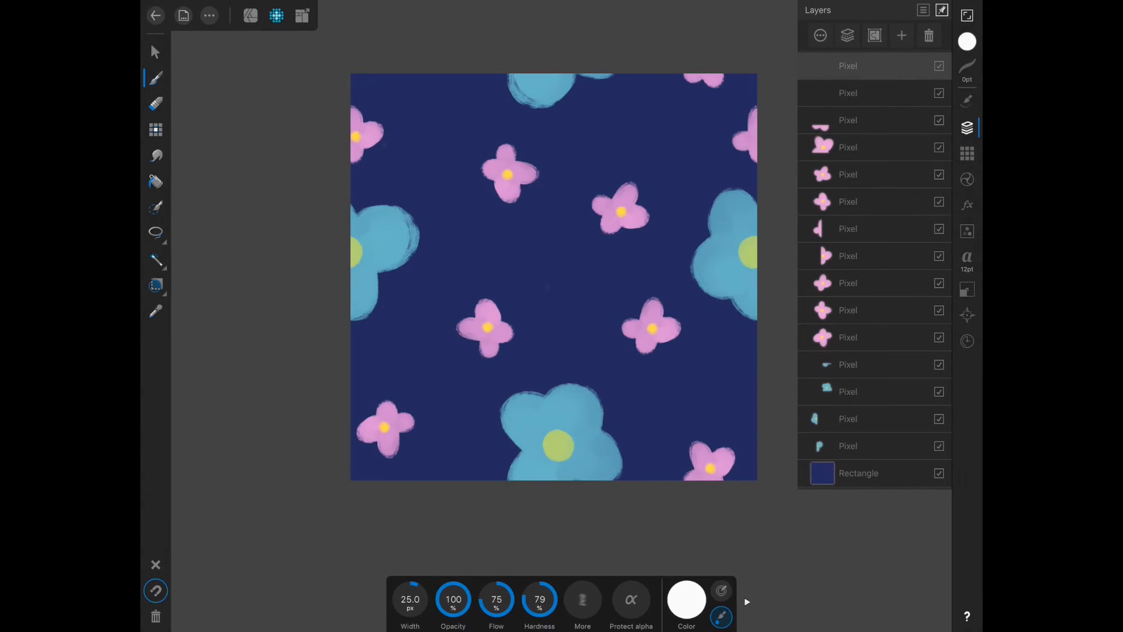
left_click(967, 128)
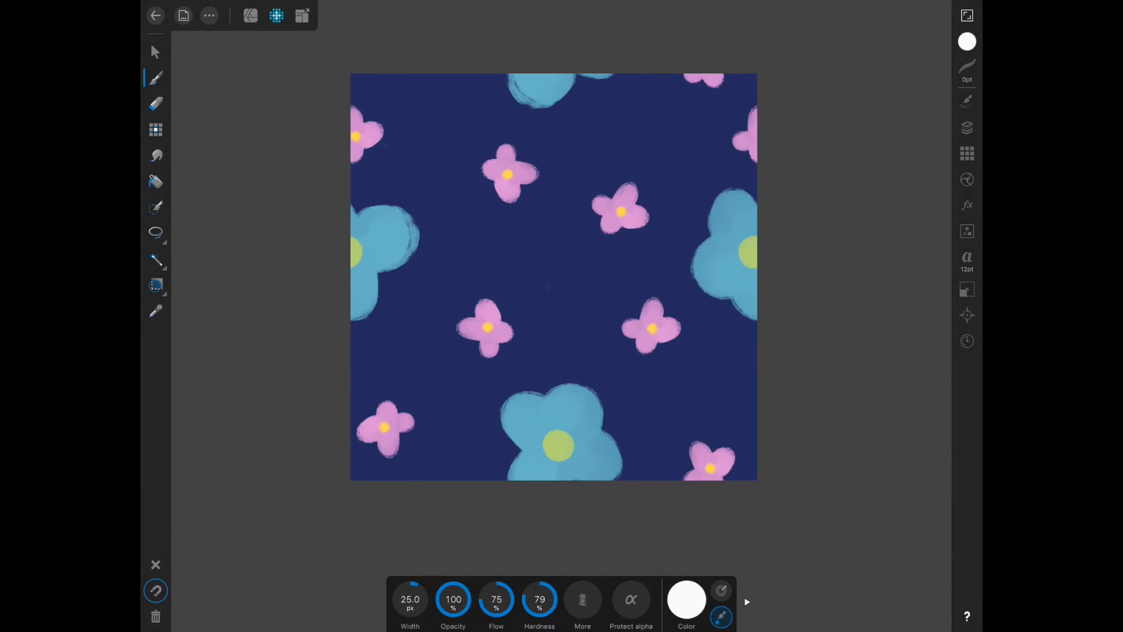
left_click(560, 309)
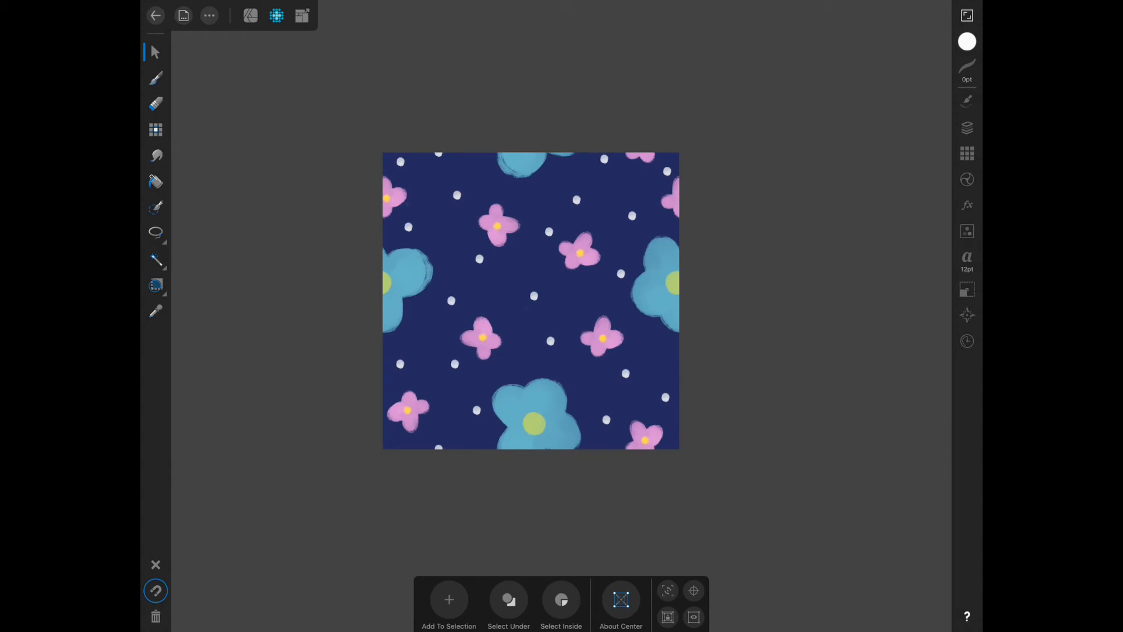
- Export the finished pattern via the Document menu
left_click(184, 15)
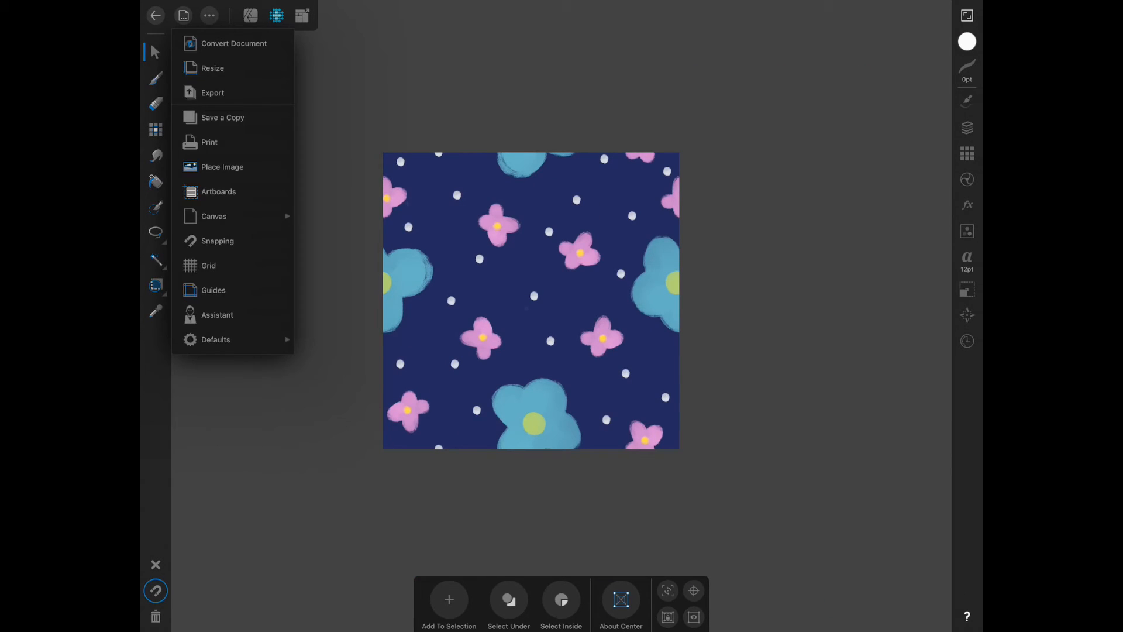
left_click(212, 93)
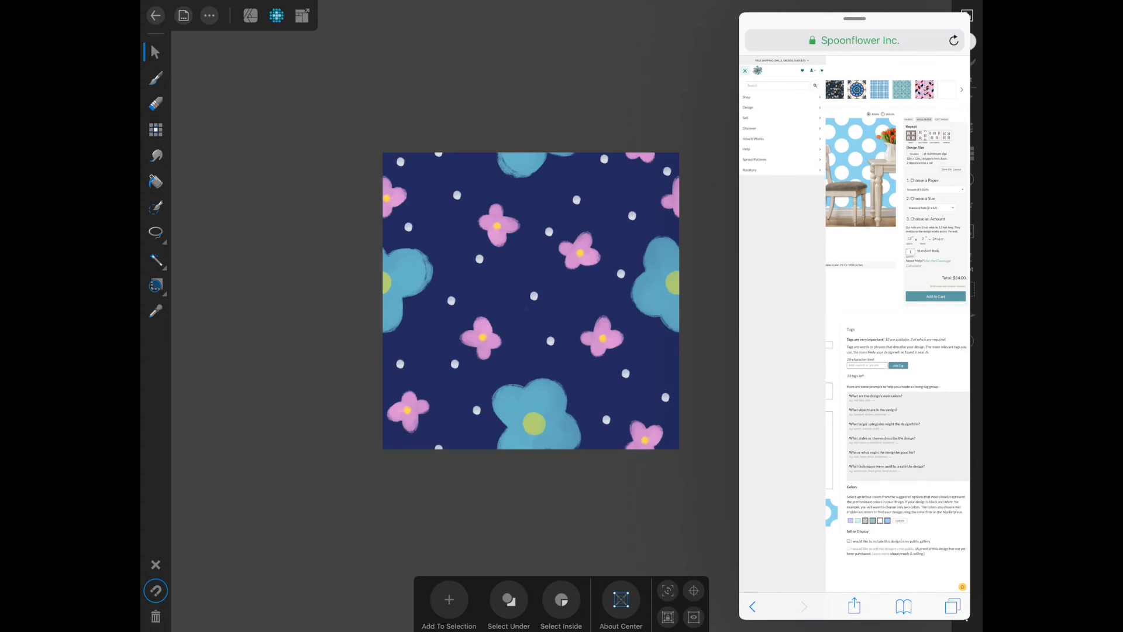
- Go to Spoonflower's Upload Your Designs page and start choosing the pattern file
left_click(748, 107)
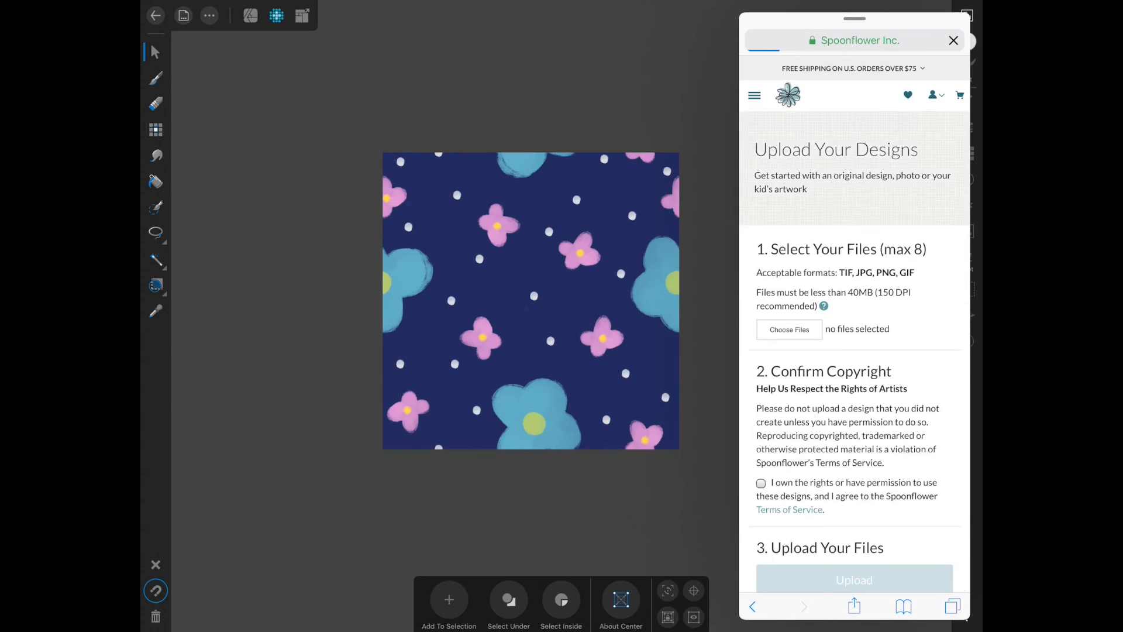
left_click(789, 328)
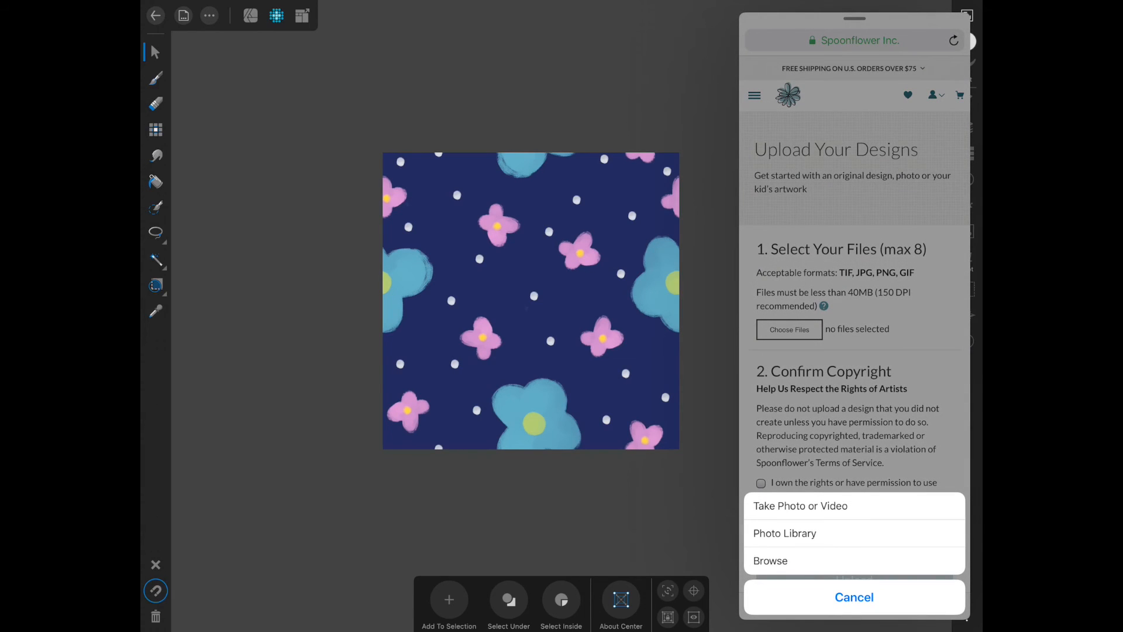